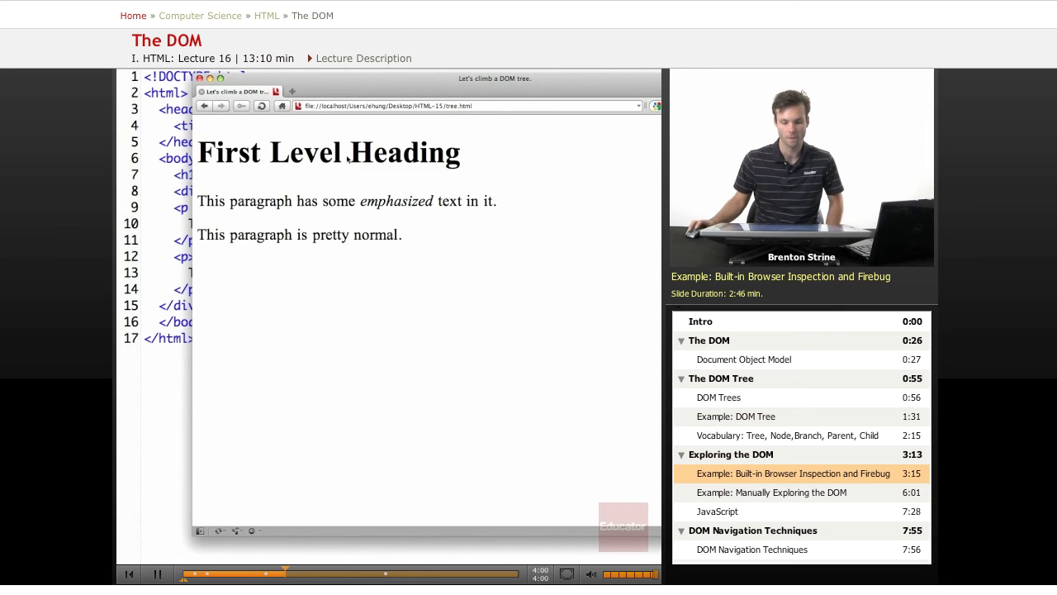
- Inspect the page heading via its context menu to open the DOM view on h1
right_click(347, 153)
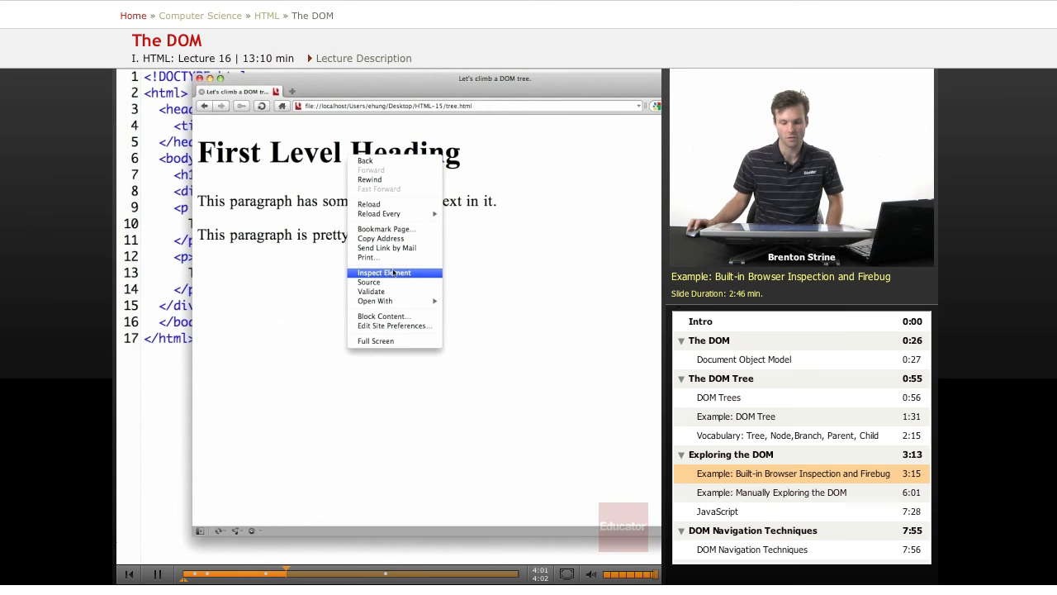
left_click(383, 273)
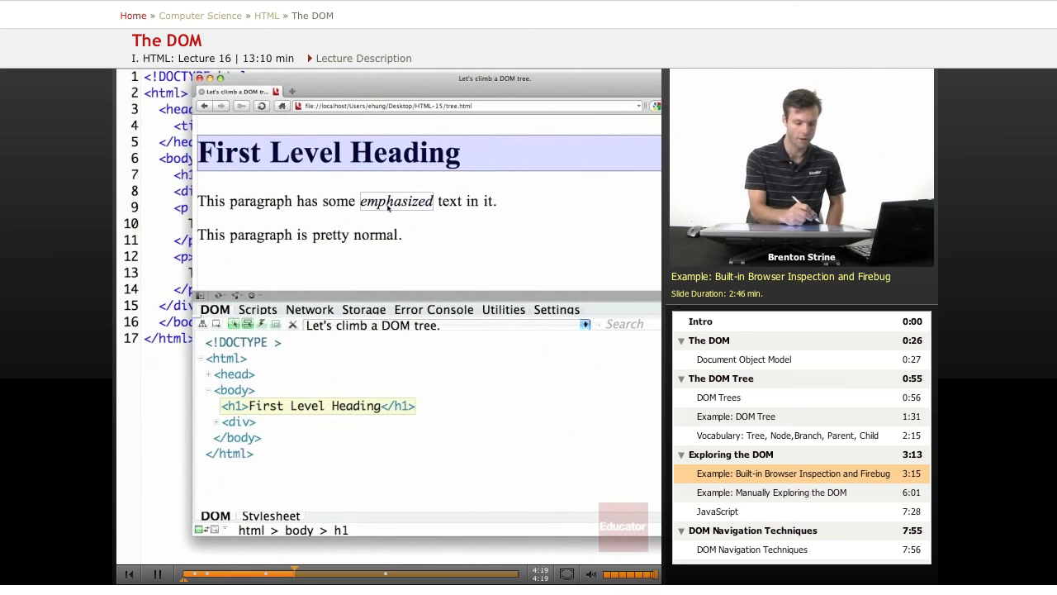
left_click(201, 358)
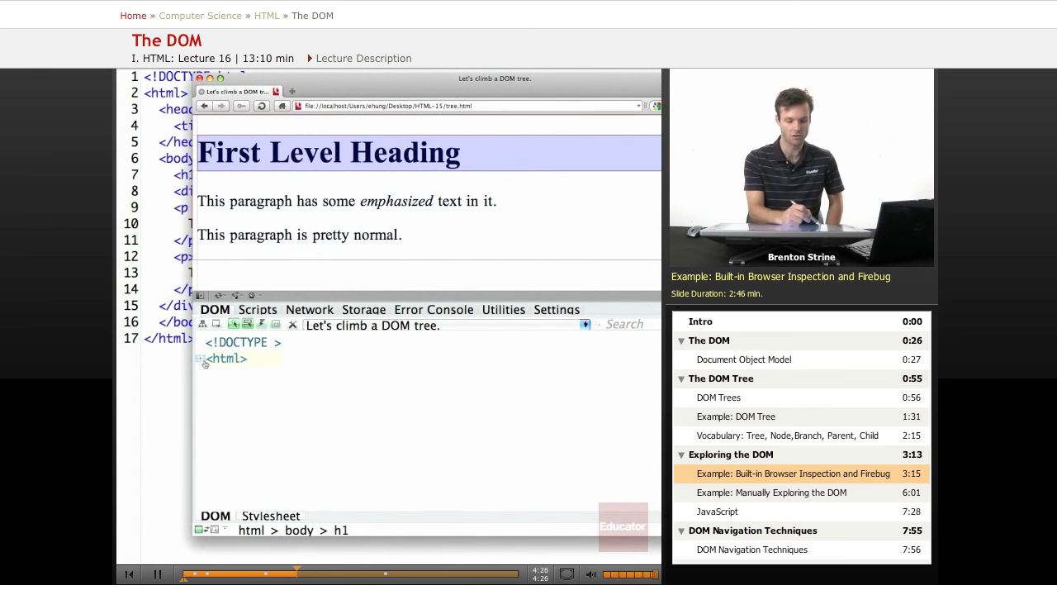
left_click(201, 359)
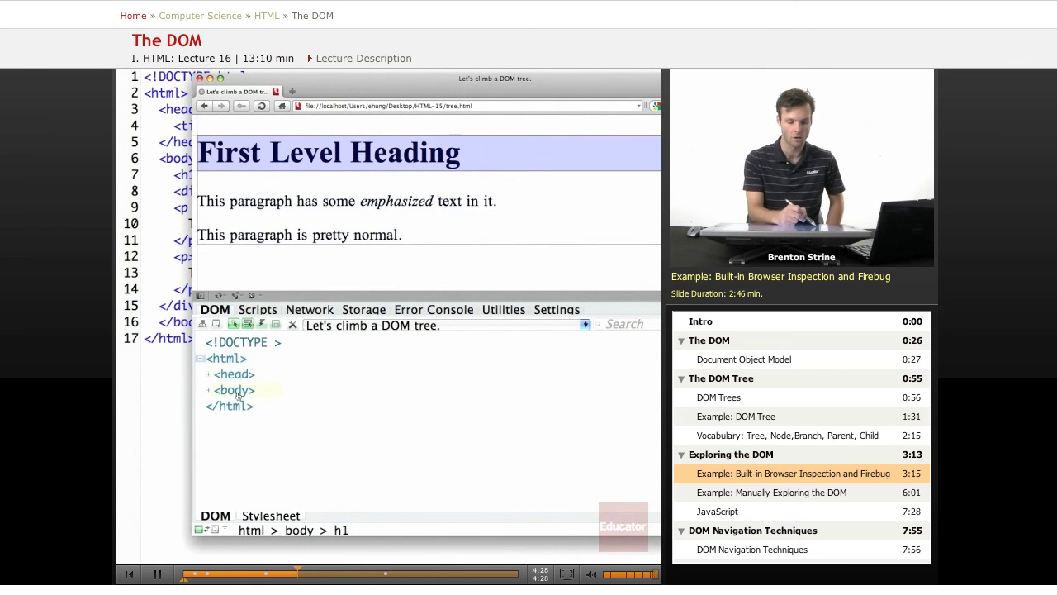
left_click(233, 374)
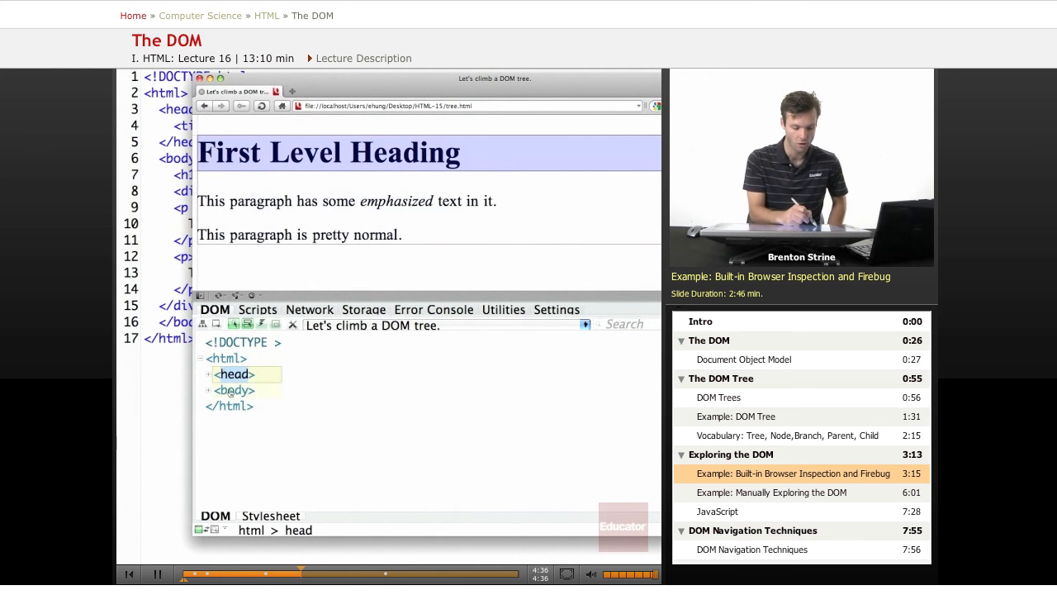
left_click(234, 390)
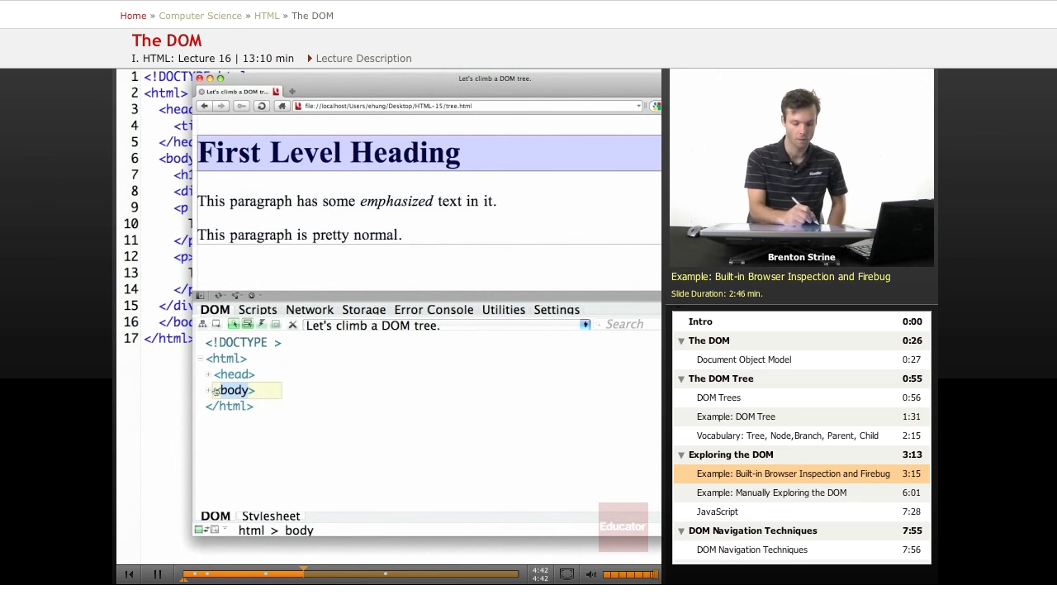
left_click(207, 390)
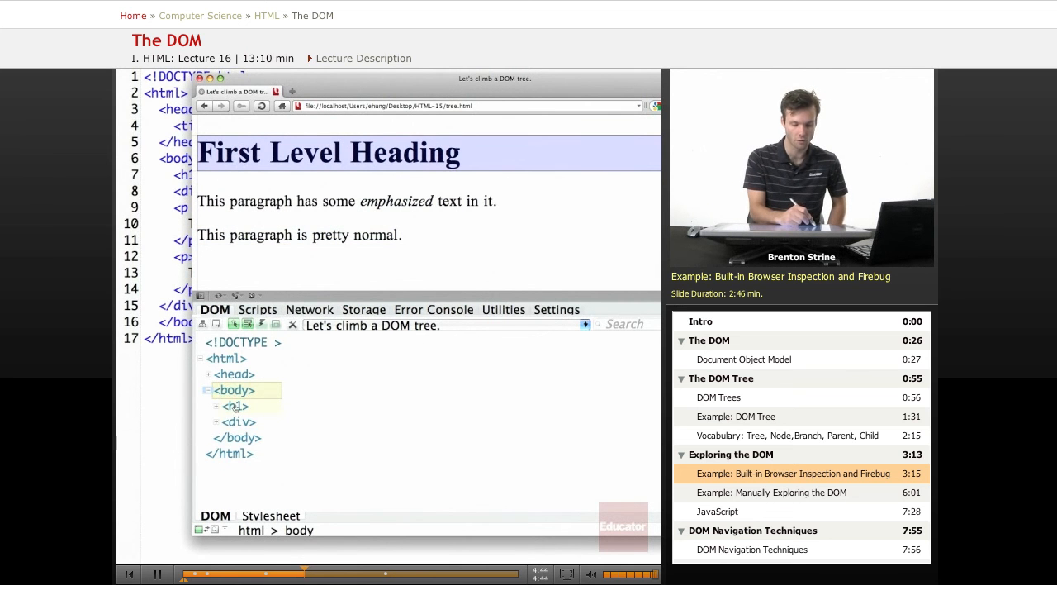
left_click(220, 406)
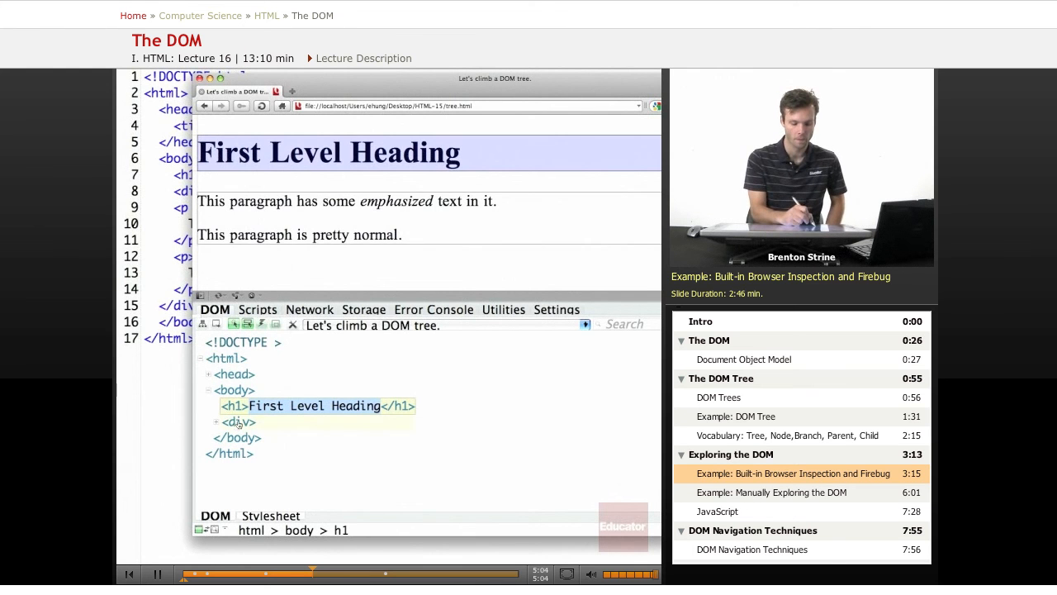
- Expand the div and the p#excitingText paragraph to reveal its text and em element
left_click(238, 422)
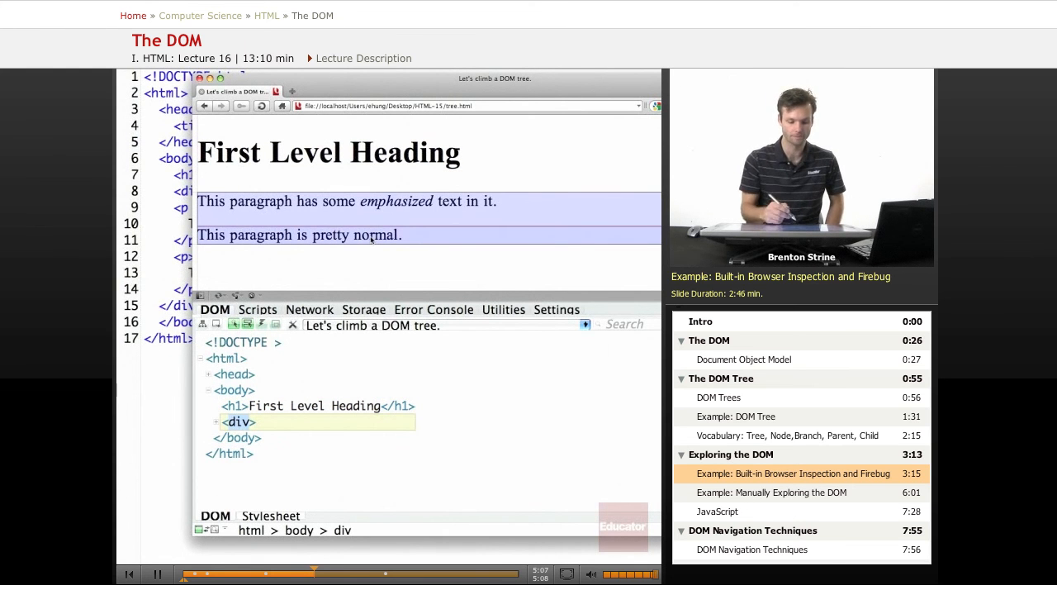
left_click(214, 421)
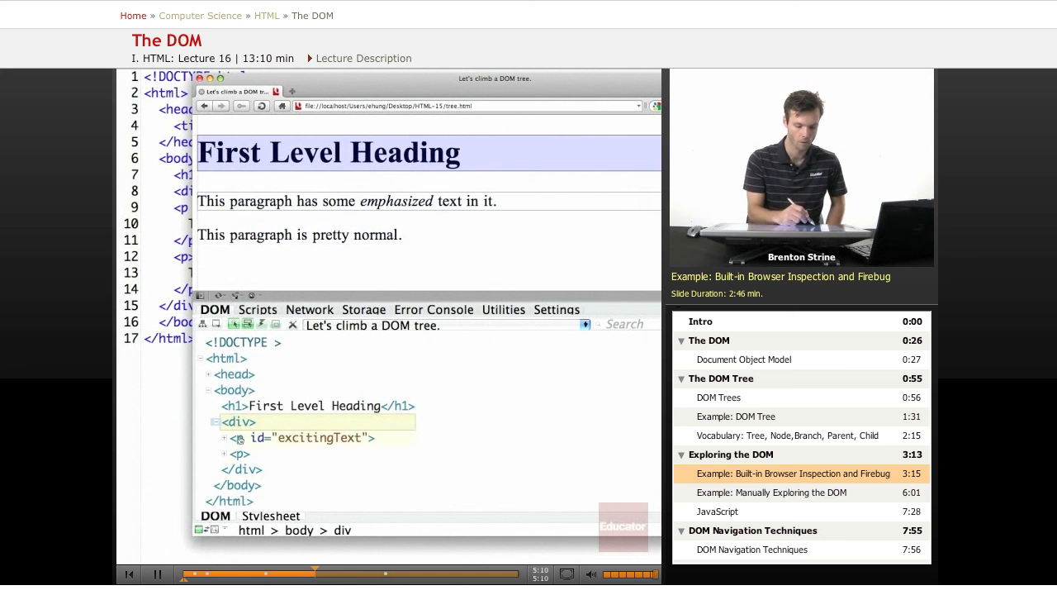
left_click(314, 437)
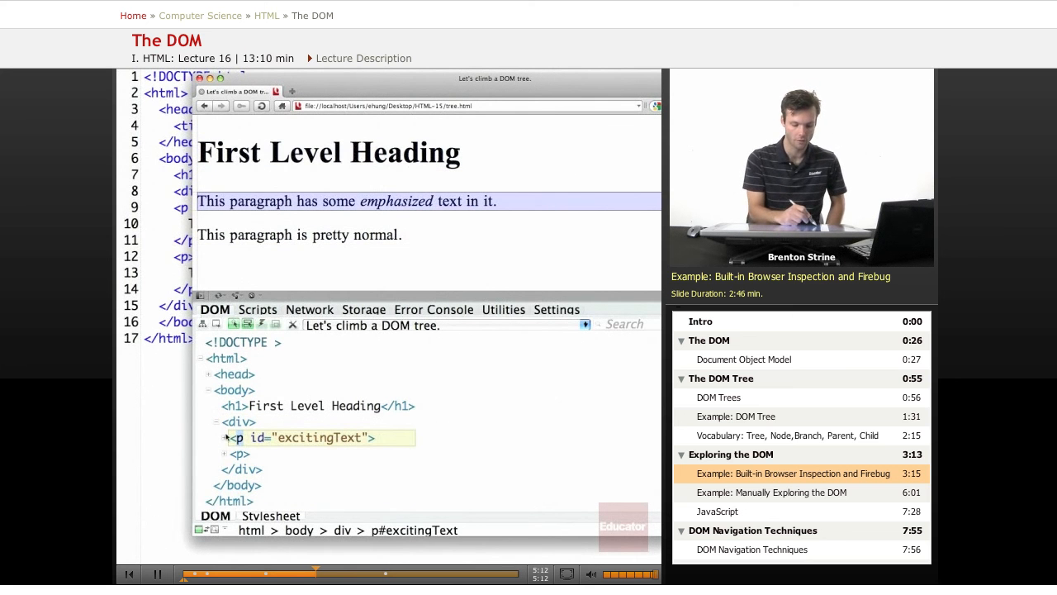
left_click(224, 438)
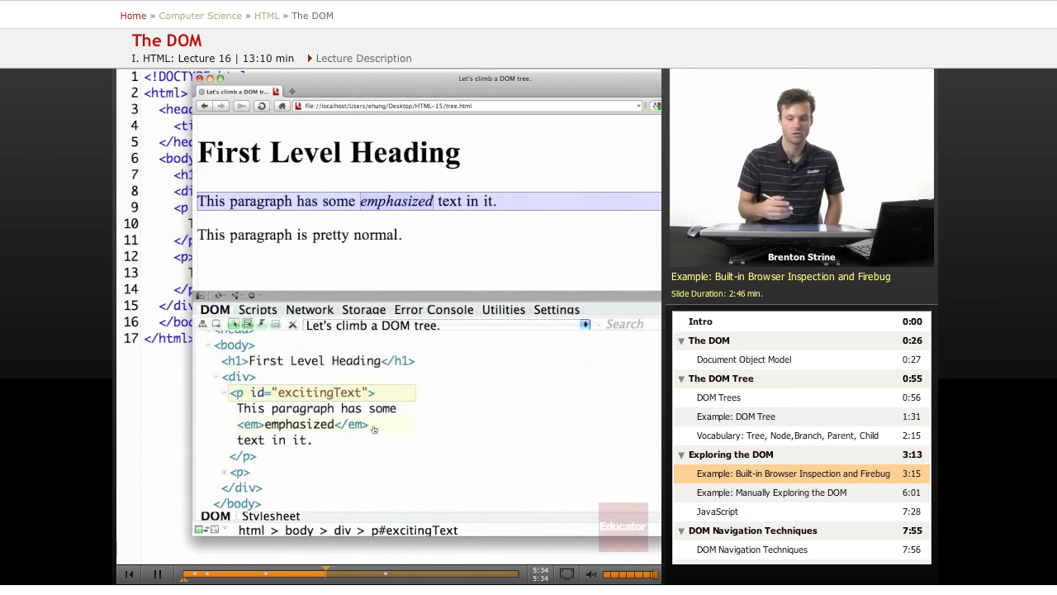
mouse_move(409, 263)
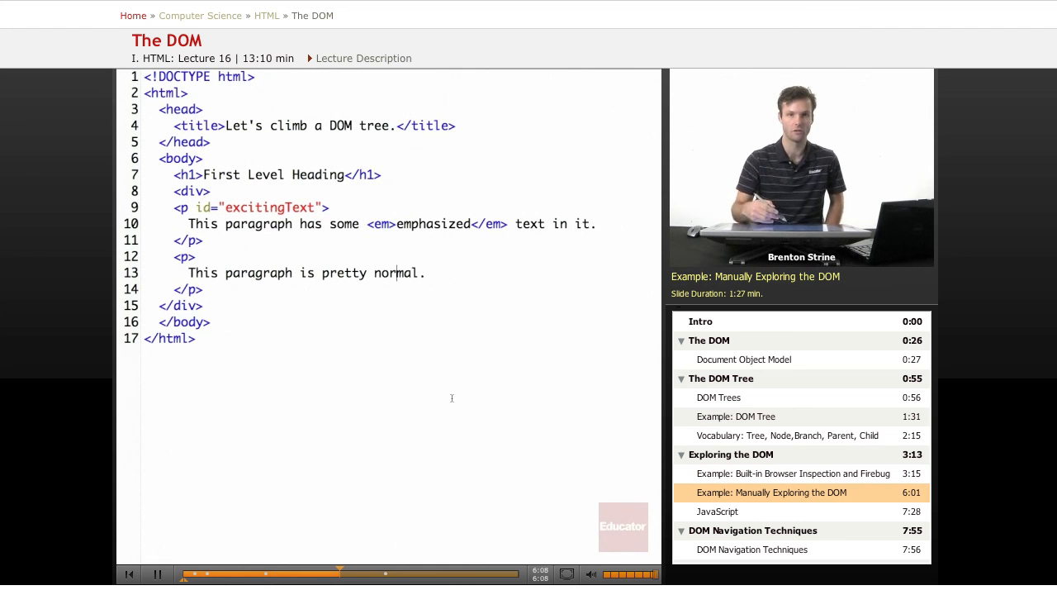
mouse_move(335, 367)
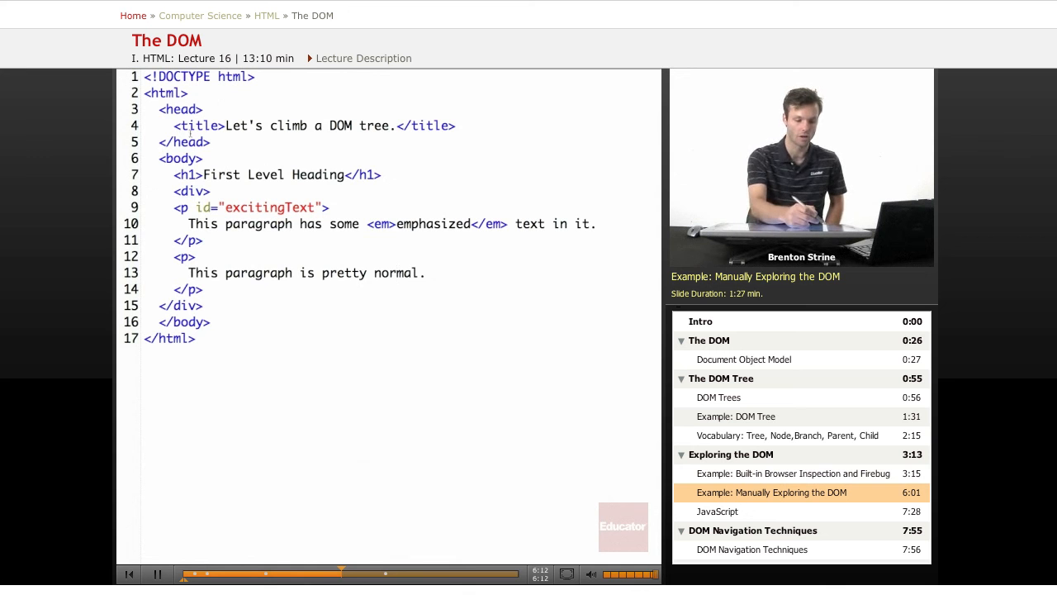
- Select source lines 6–14, from <body> to the second </p>
left_click_drag(152, 158, 204, 290)
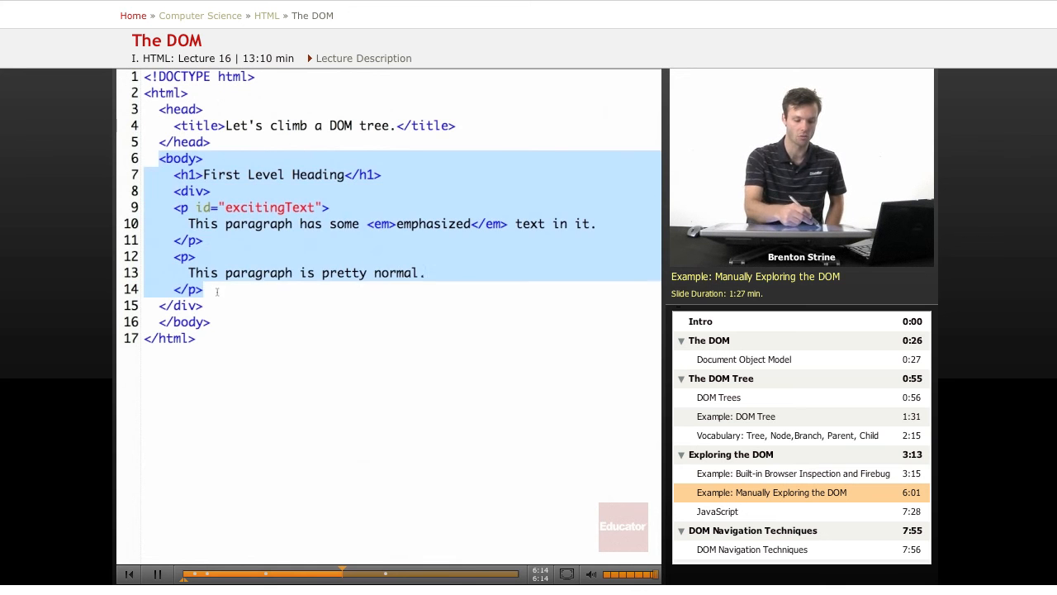